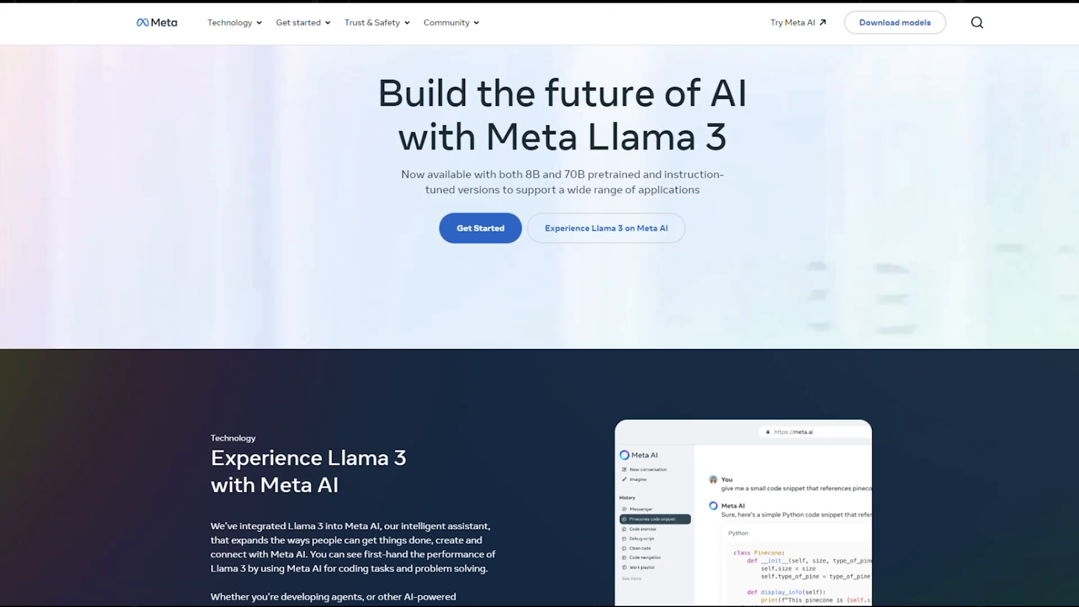
scroll("down", 3)
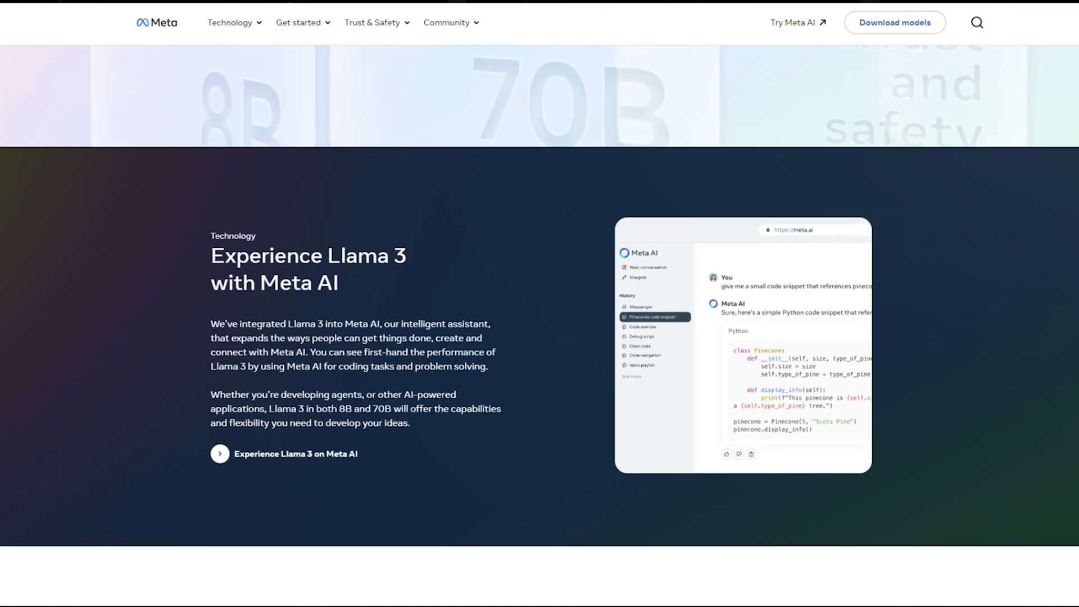